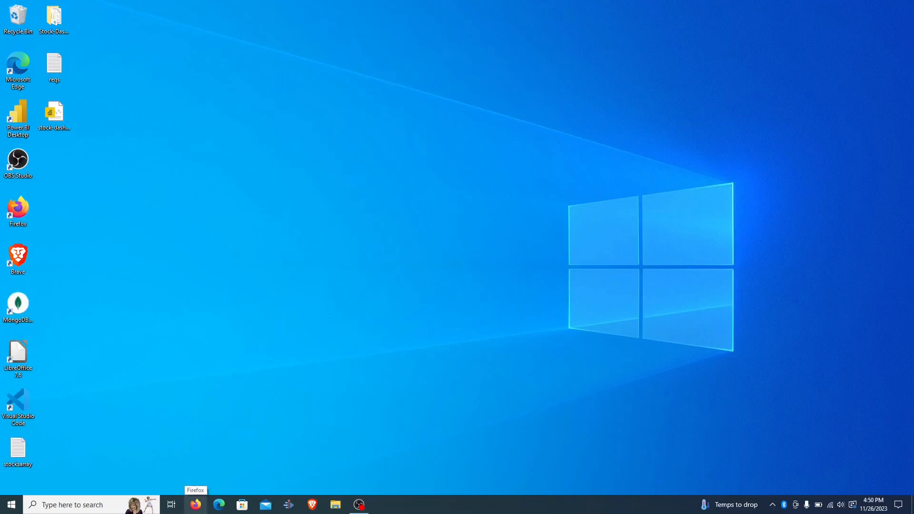
pyautogui.moveTo(287, 419)
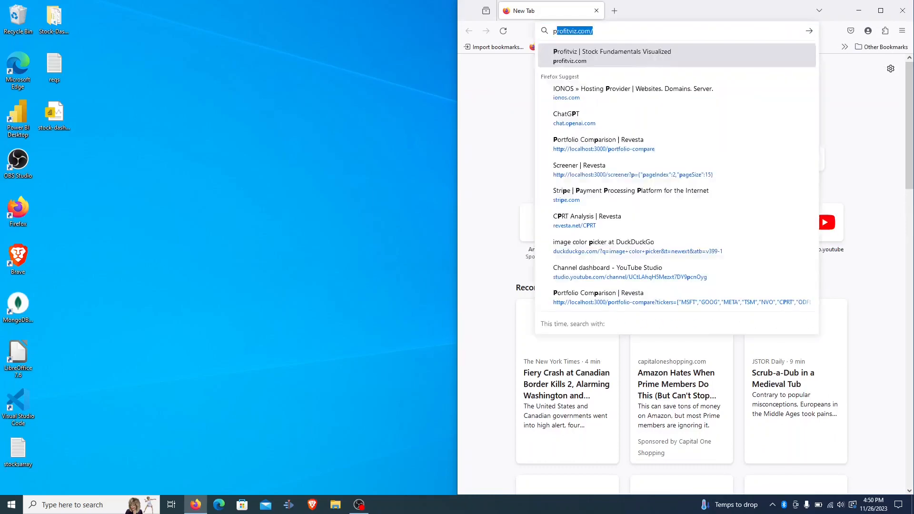
# Step: Search DuckDuckGo for 'project gutenberg' from Firefox's address bar
pyautogui.write('project gutenberg')
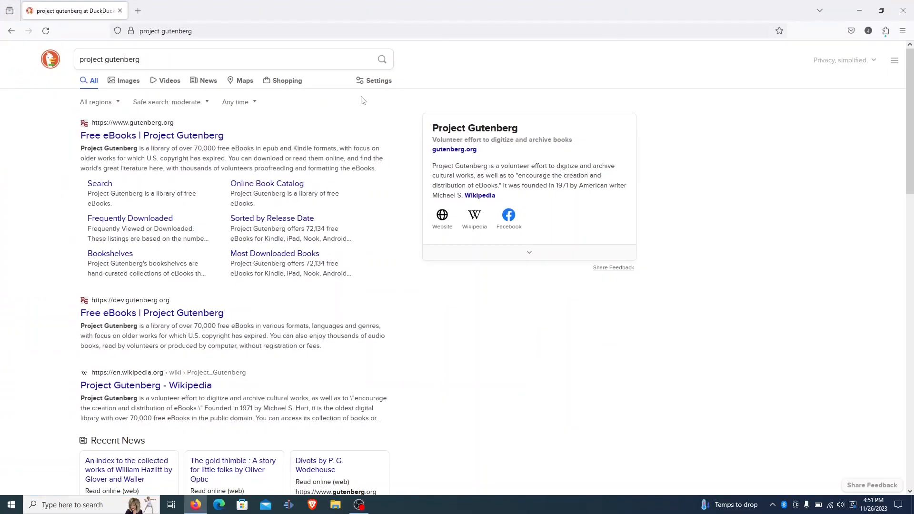
# Step: Open the 'Free eBooks | Project Gutenberg' gutenberg.org result
pyautogui.click(160, 135)
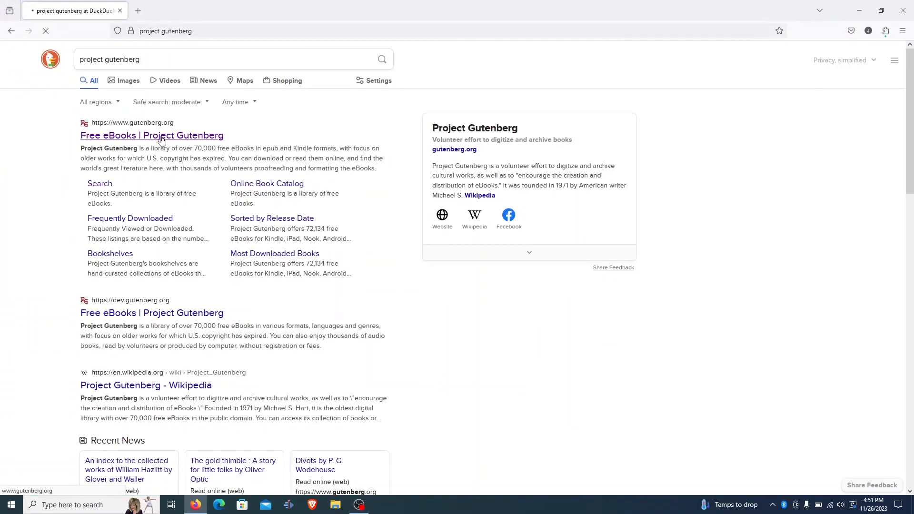
pyautogui.click(162, 135)
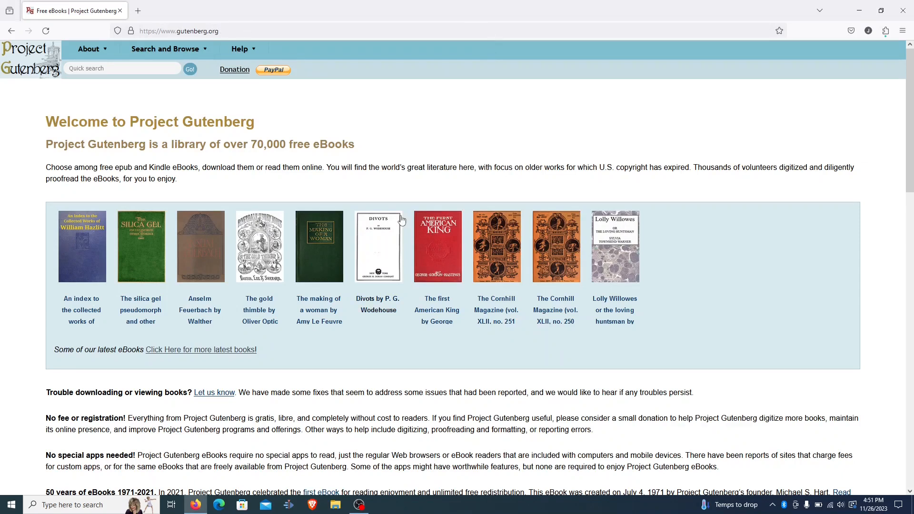
pyautogui.moveTo(400, 219)
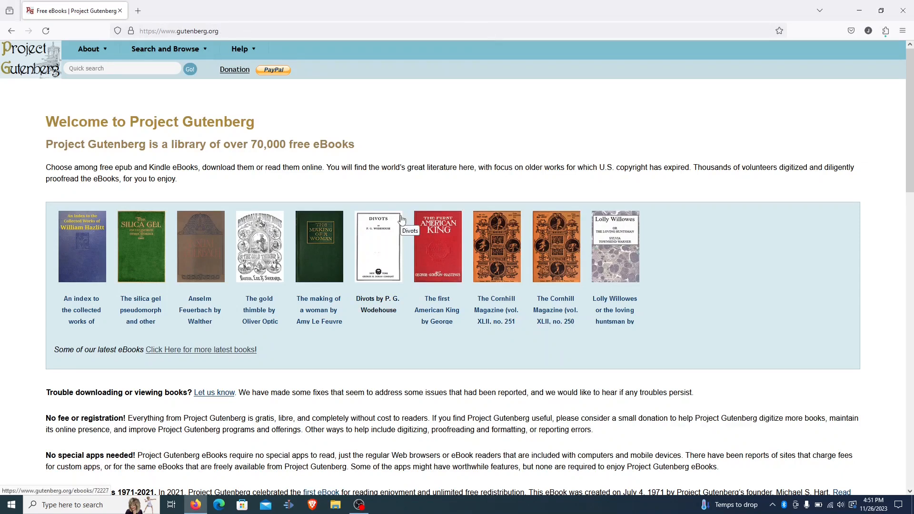
pyautogui.moveTo(608, 167)
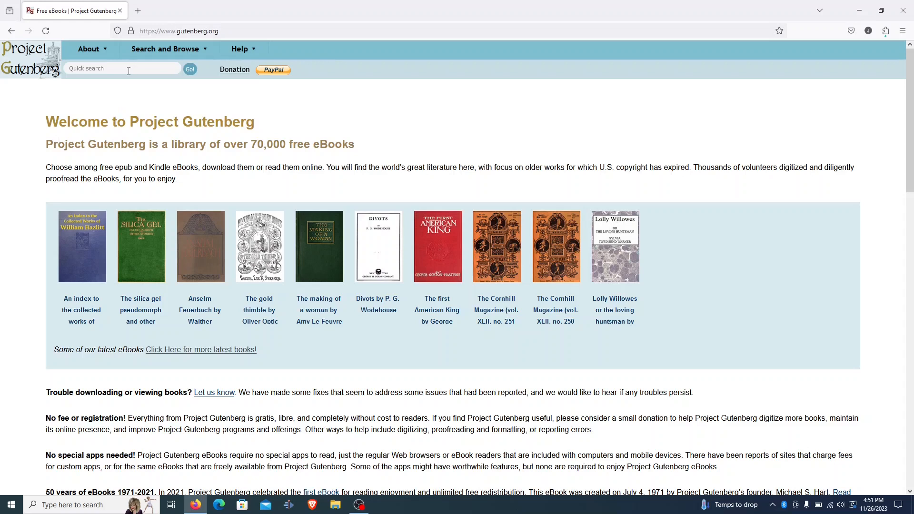
# Step: Search Project Gutenberg for 'dracula' and open Dracula by Bram Stoker
pyautogui.write('dracula')
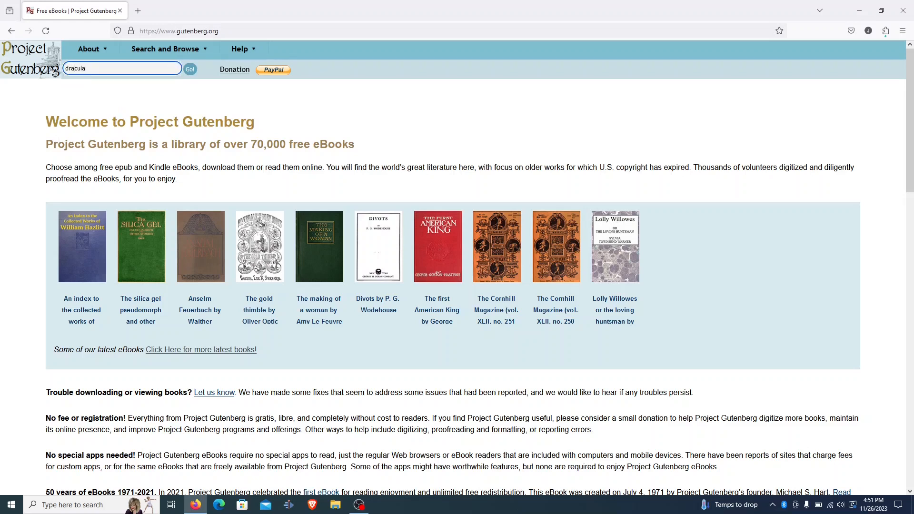
pyautogui.click(190, 69)
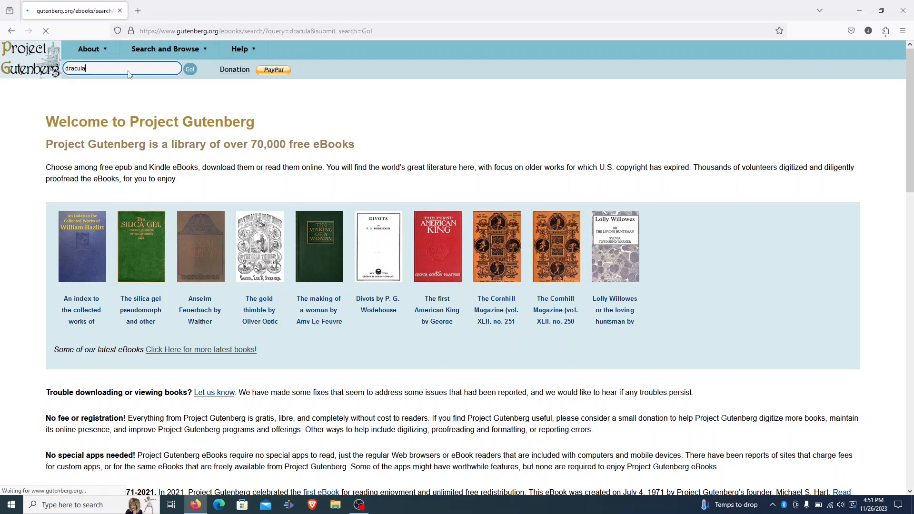
pyautogui.click(190, 69)
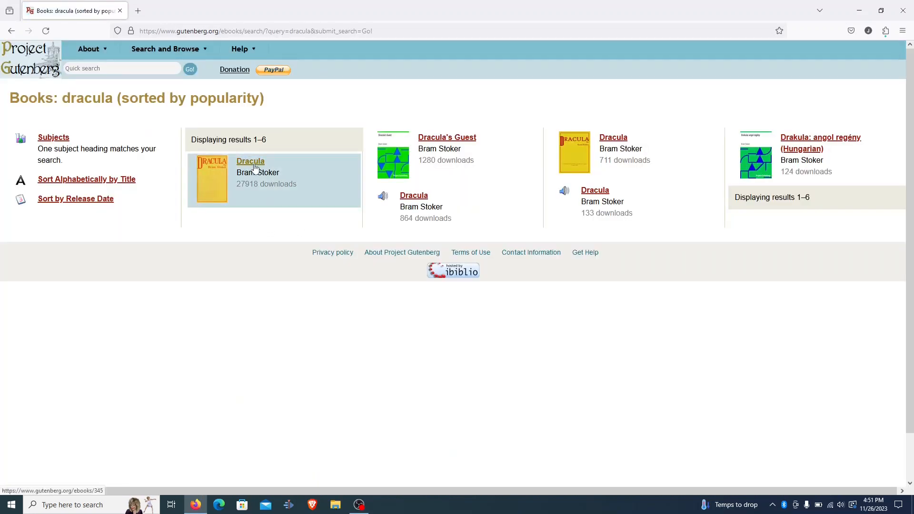
pyautogui.click(250, 161)
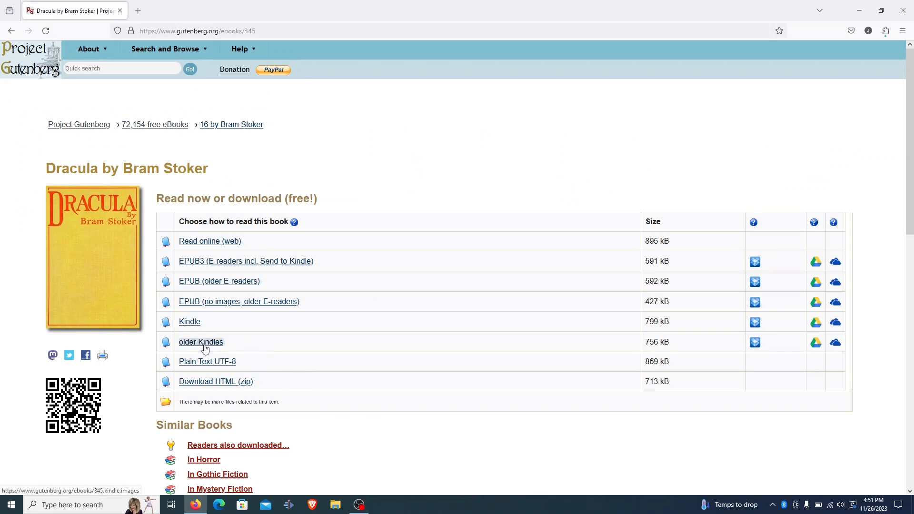
pyautogui.moveTo(345, 352)
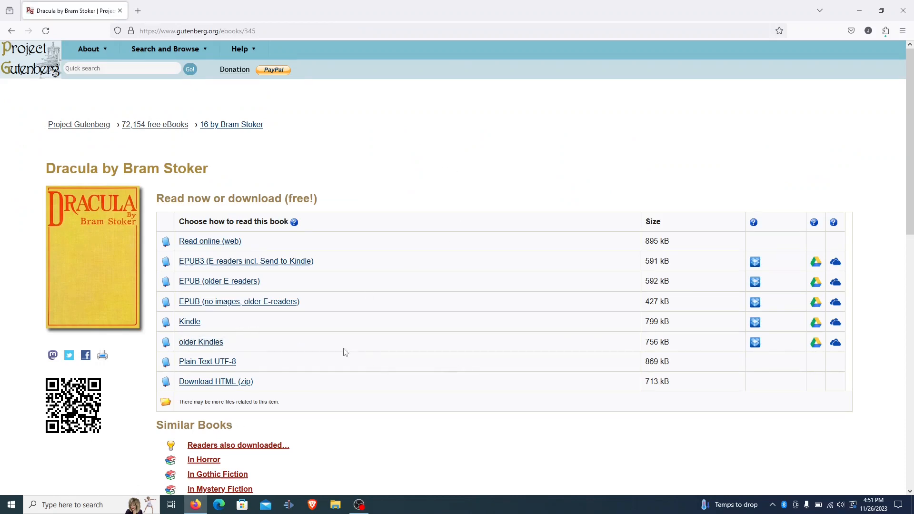
pyautogui.moveTo(205, 336)
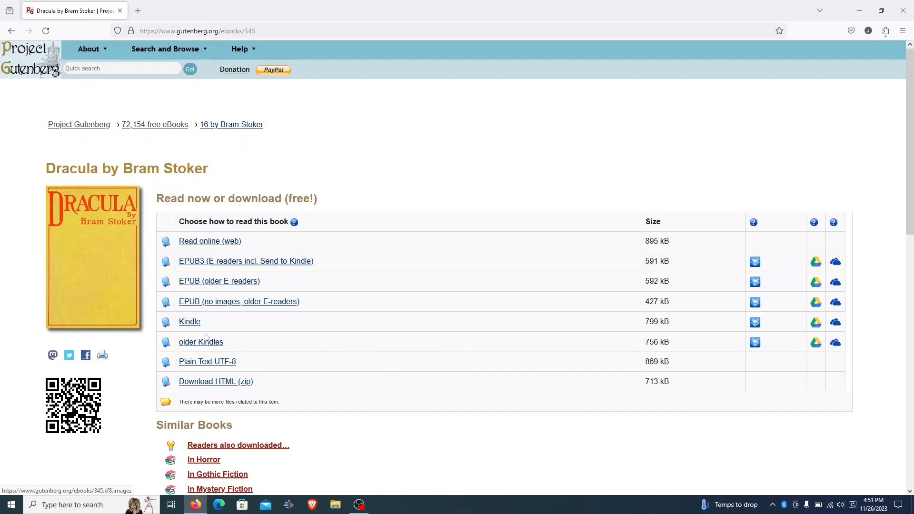
pyautogui.moveTo(266, 341)
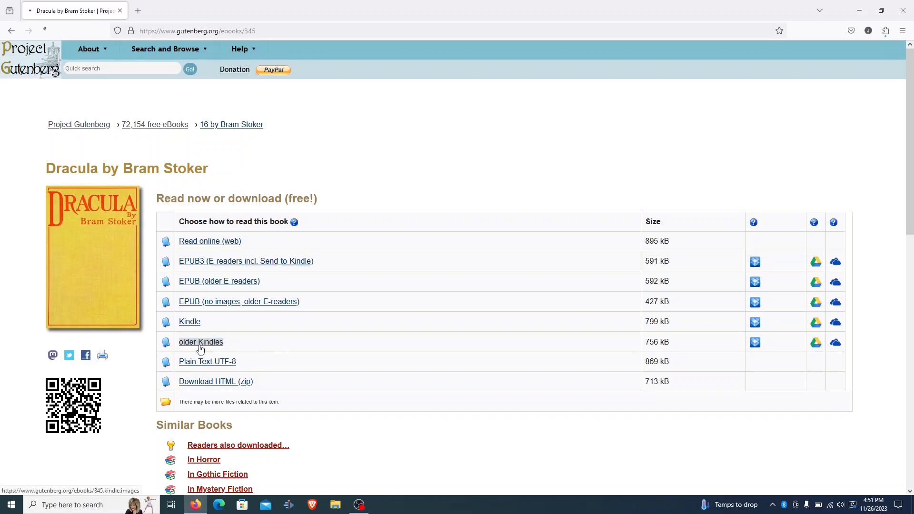
# Step: Download the older-Kindles Dracula .mobi and view it in the Library's downloads list
pyautogui.click(201, 342)
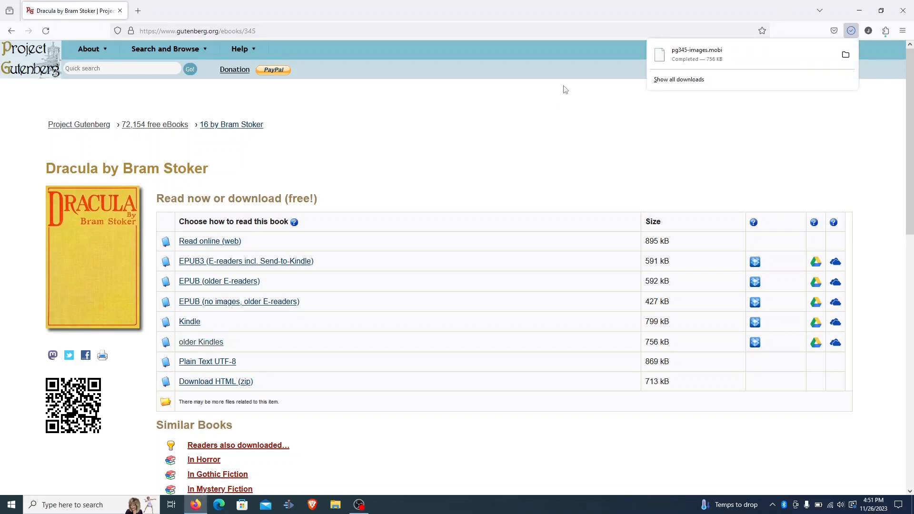
pyautogui.moveTo(680, 91)
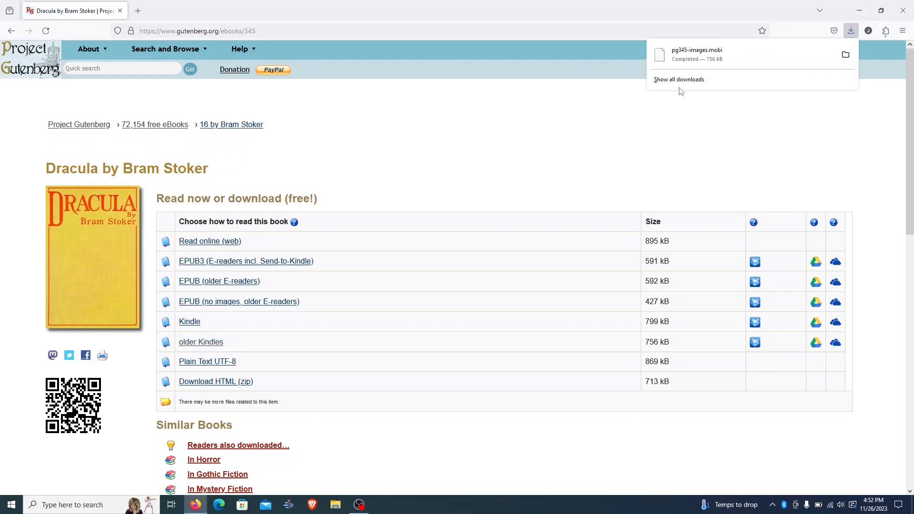
pyautogui.click(679, 80)
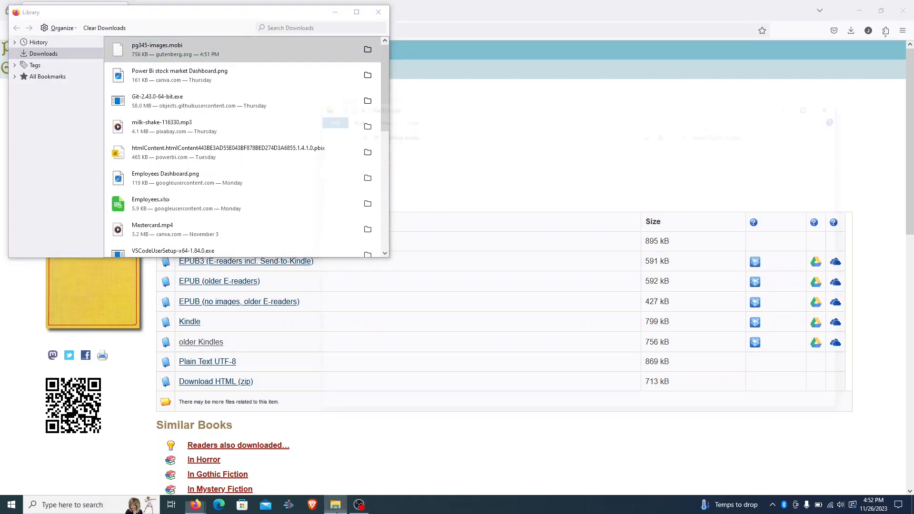
# Step: In File Explorer Downloads, rename pg345-images.mobi to Dracula.mobi
pyautogui.click(335, 505)
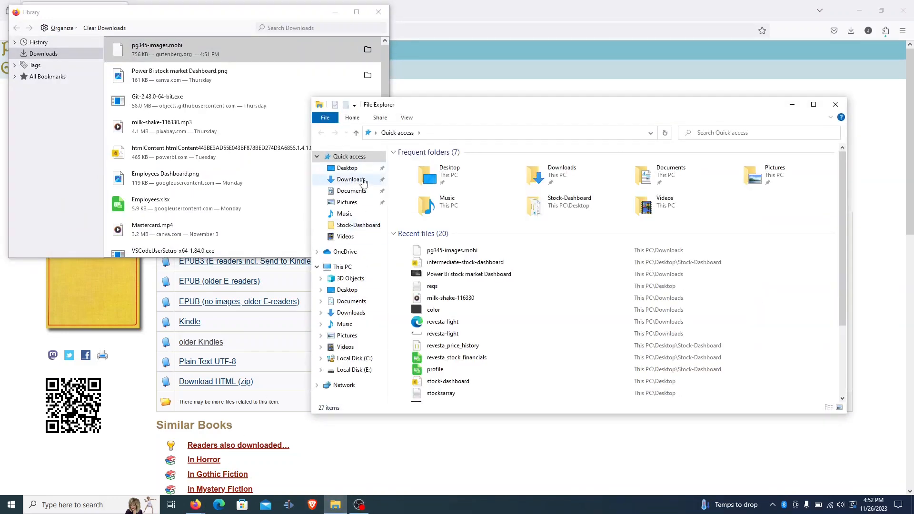
pyautogui.click(350, 179)
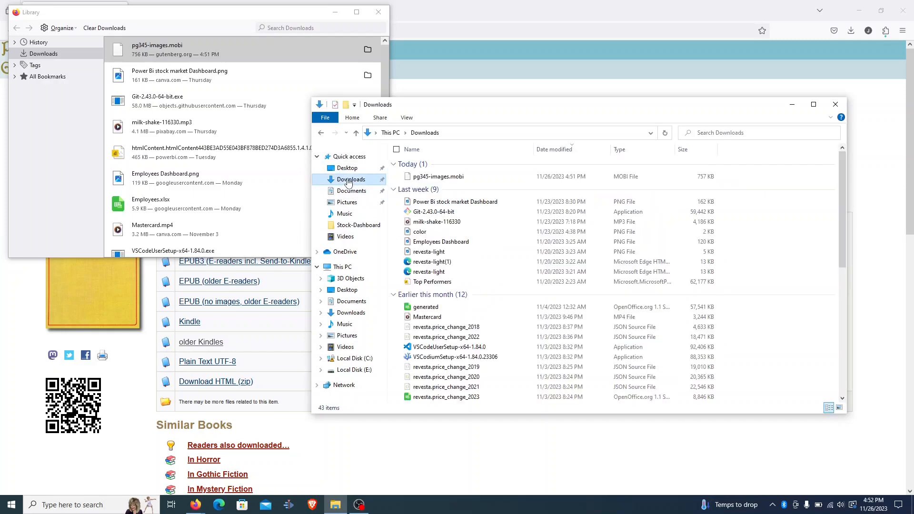
pyautogui.moveTo(439, 176)
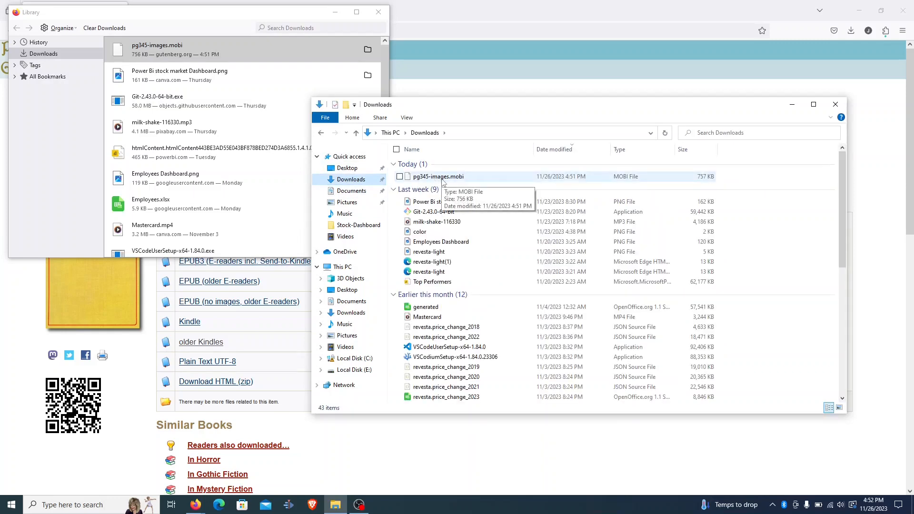
pyautogui.rightClick(438, 176)
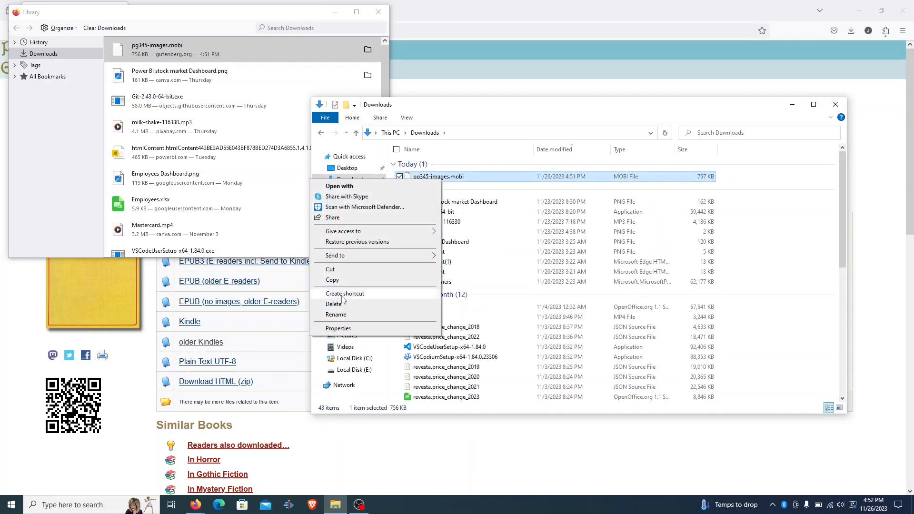
pyautogui.moveTo(350, 287)
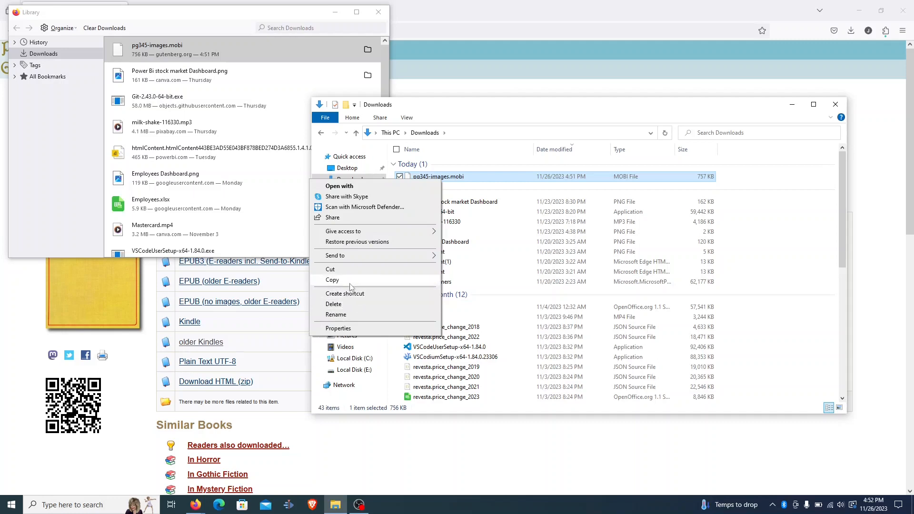
pyautogui.click(336, 314)
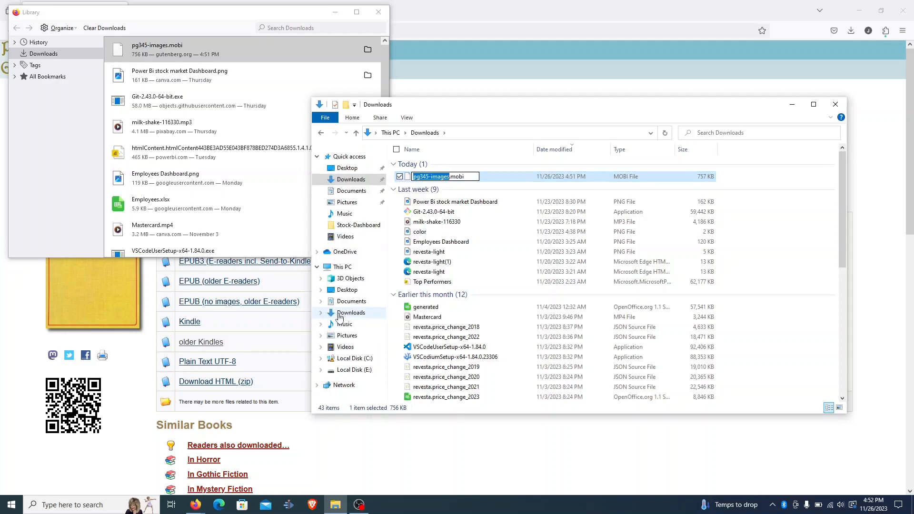
pyautogui.write('Dracula.mobi')
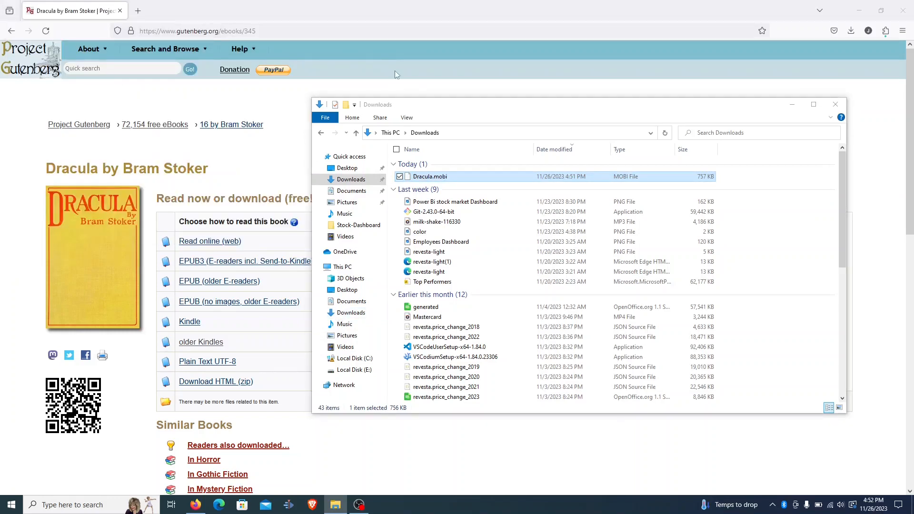
# Step: Snap Downloads to the right half and open a second File Explorer window
pyautogui.click(813, 104)
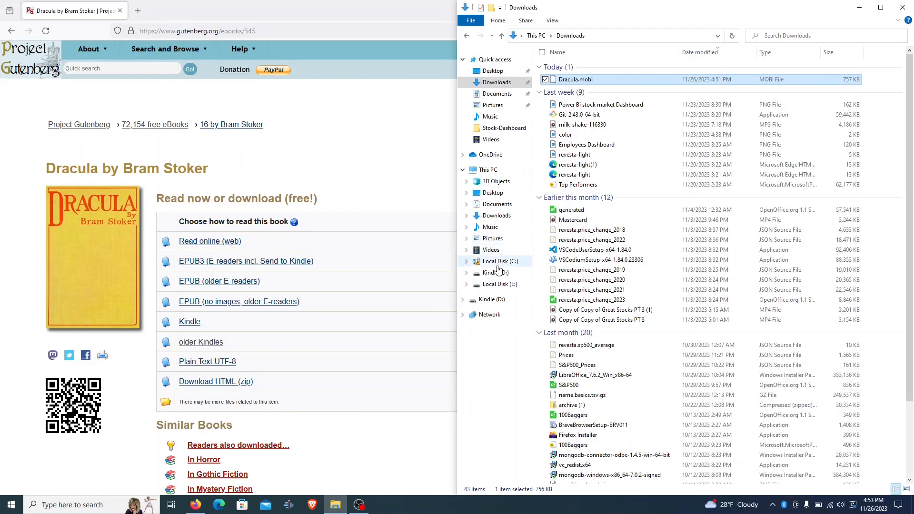
pyautogui.moveTo(493, 284)
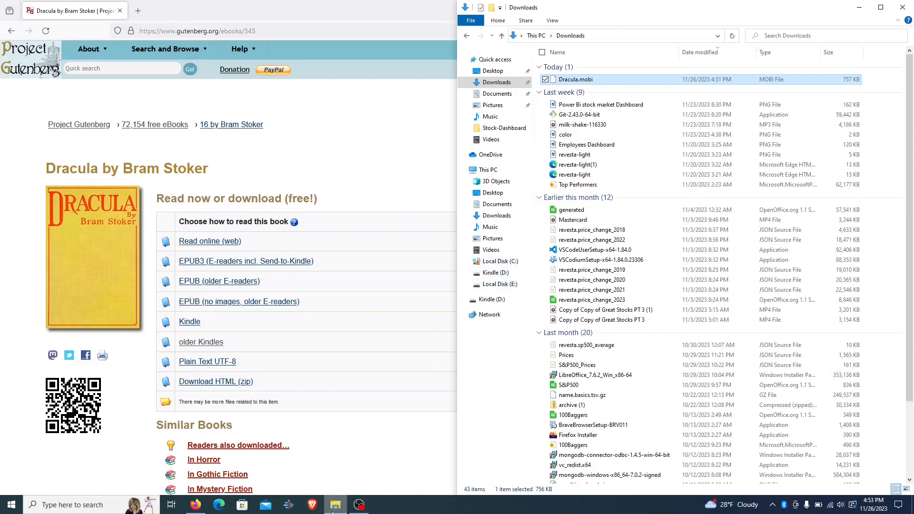
pyautogui.moveTo(335, 505)
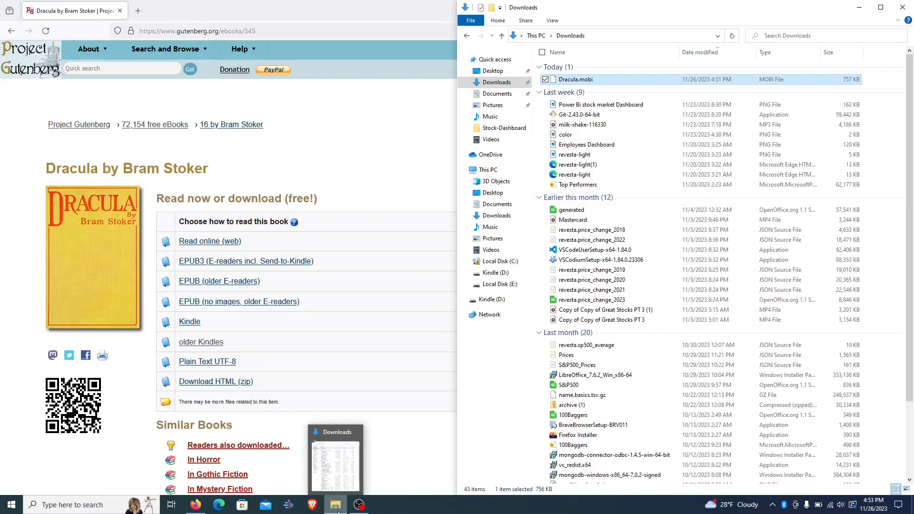
pyautogui.rightClick(335, 505)
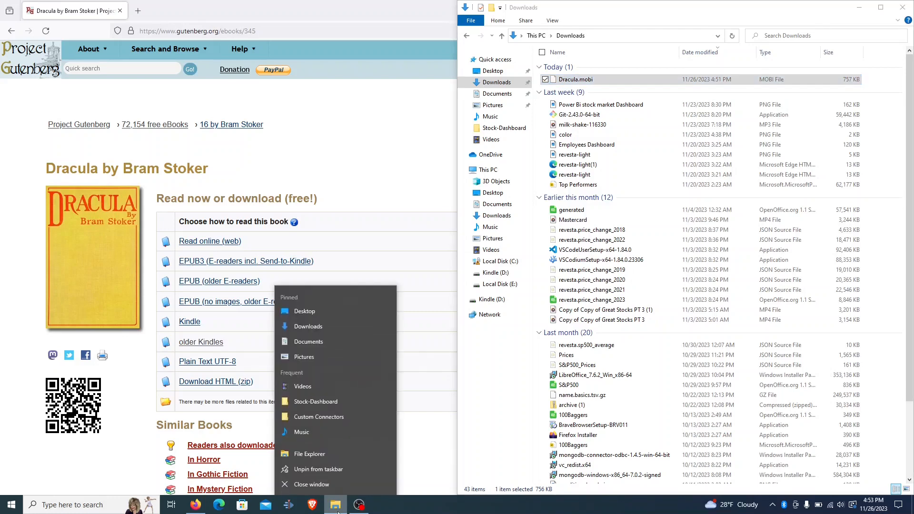
pyautogui.moveTo(310, 454)
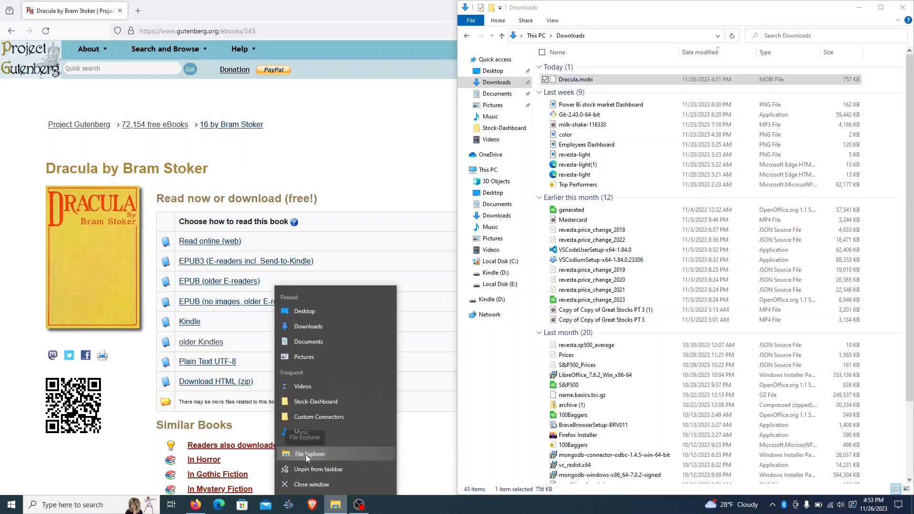
pyautogui.click(310, 454)
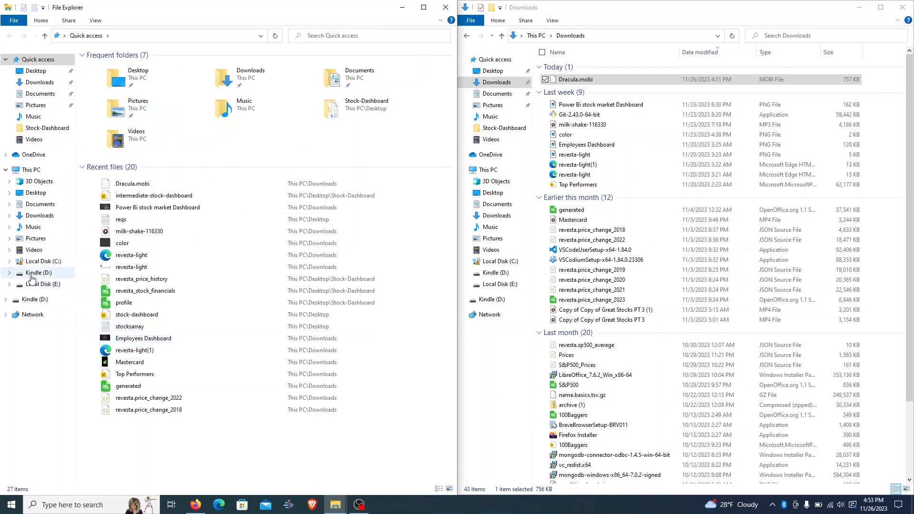
# Step: Copy Dracula.mobi from Downloads into the Kindle (D:) documents folder
pyautogui.click(38, 272)
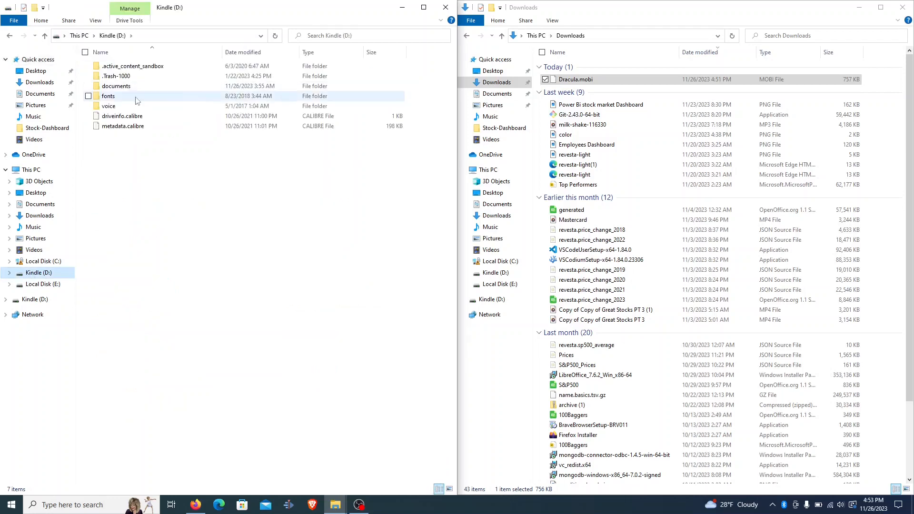
pyautogui.doubleClick(117, 86)
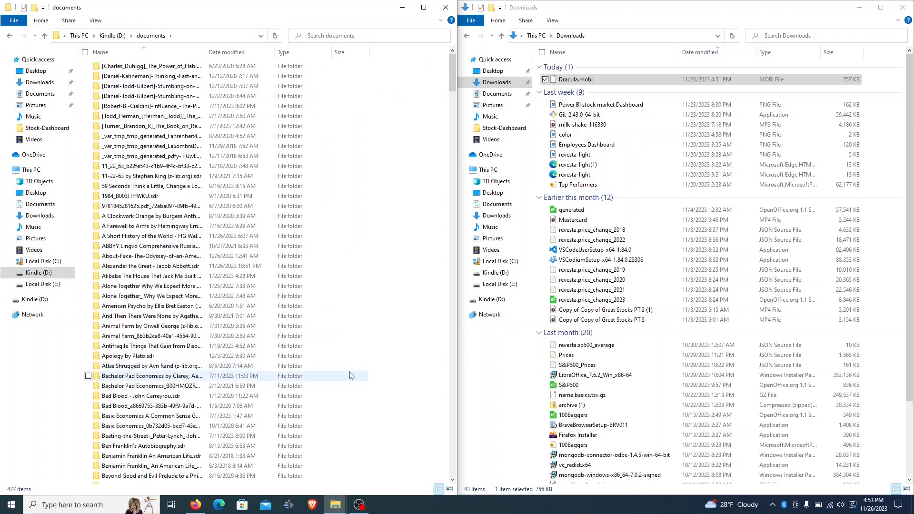
pyautogui.scroll(-3)
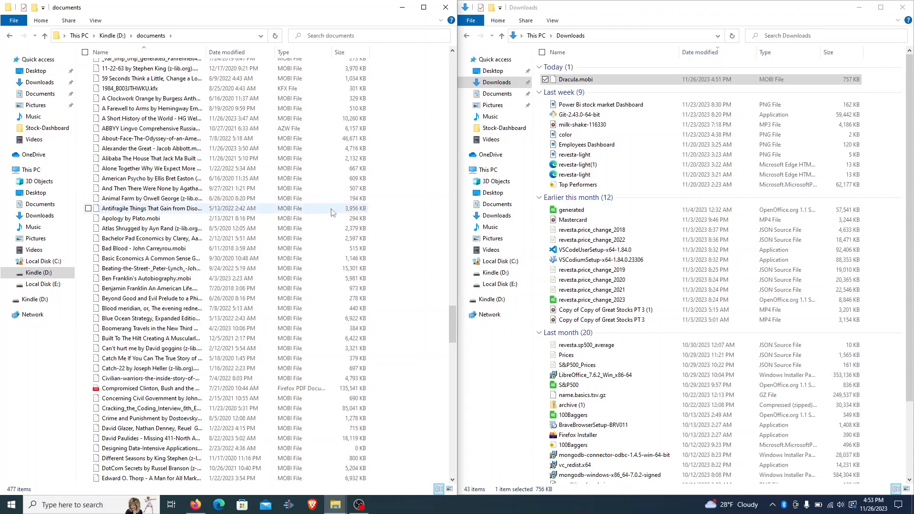
pyautogui.click(574, 79)
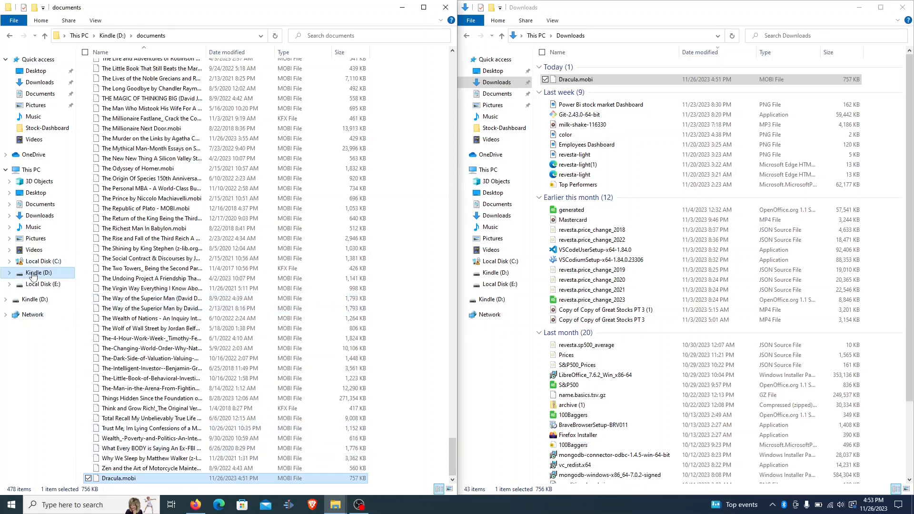
# Step: Eject the Kindle (D:) drive from the navigation pane
pyautogui.rightClick(37, 273)
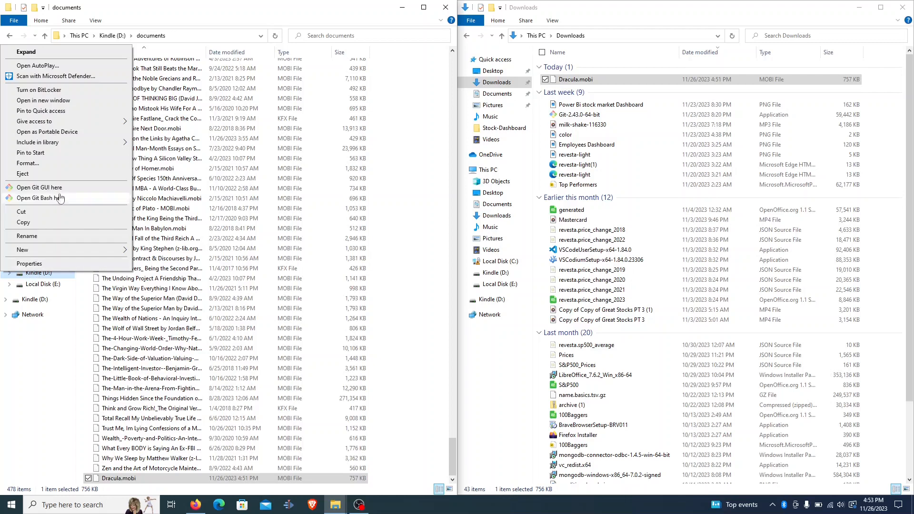
pyautogui.moveTo(38, 180)
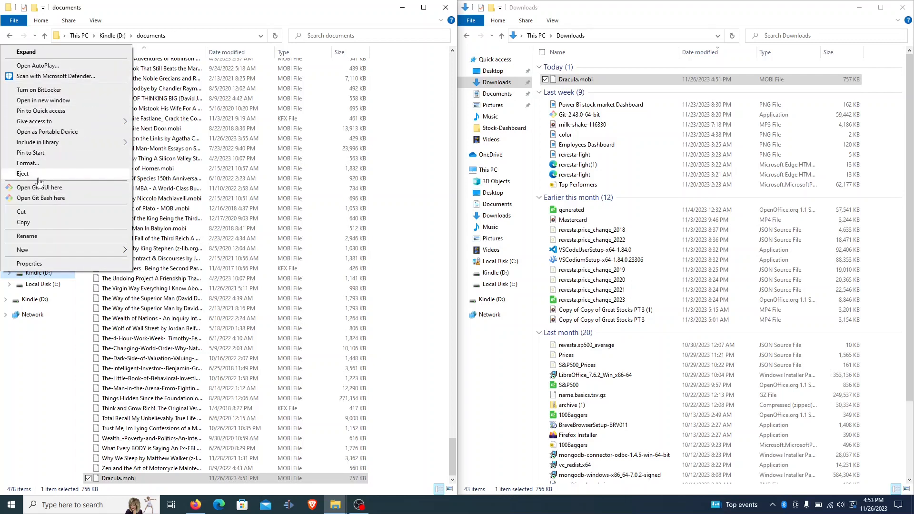
pyautogui.click(22, 174)
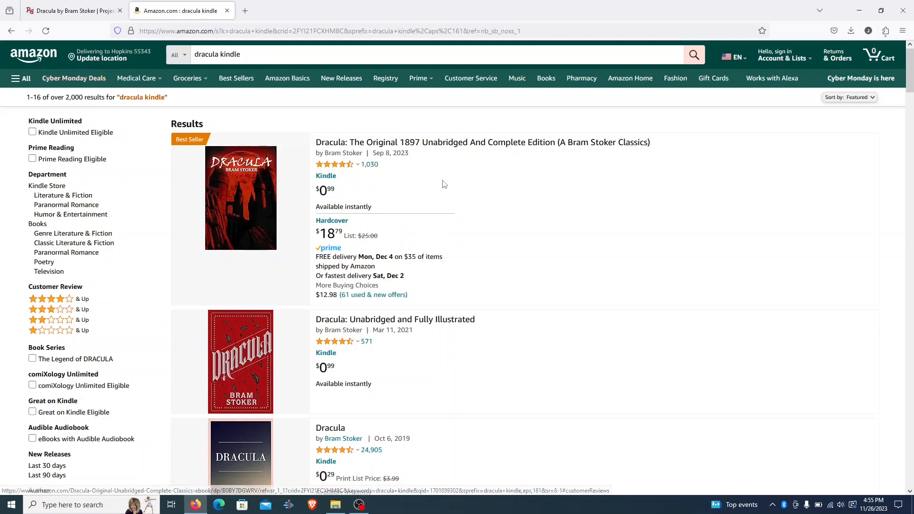
# Step: Scroll down Amazon's 'dracula kindle' results to the 2019 edition at $0.29 Kindle
pyautogui.scroll(-3)
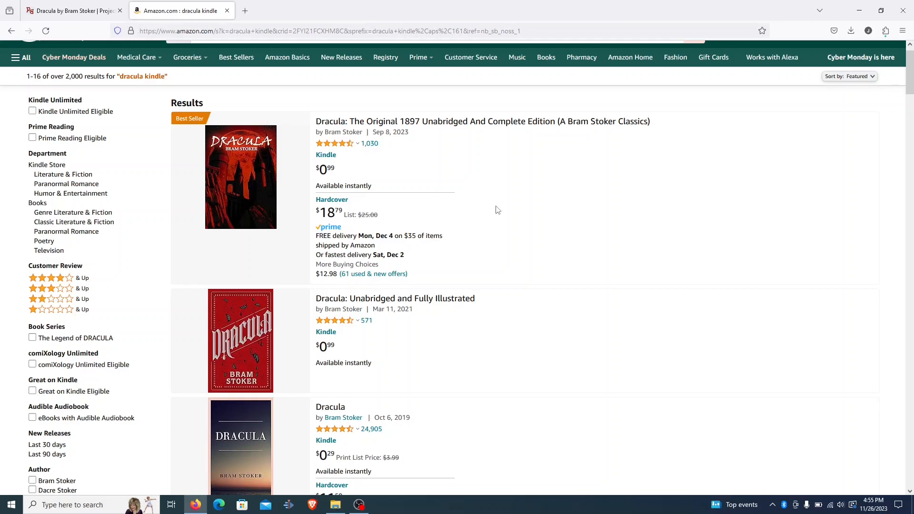
pyautogui.scroll(-3)
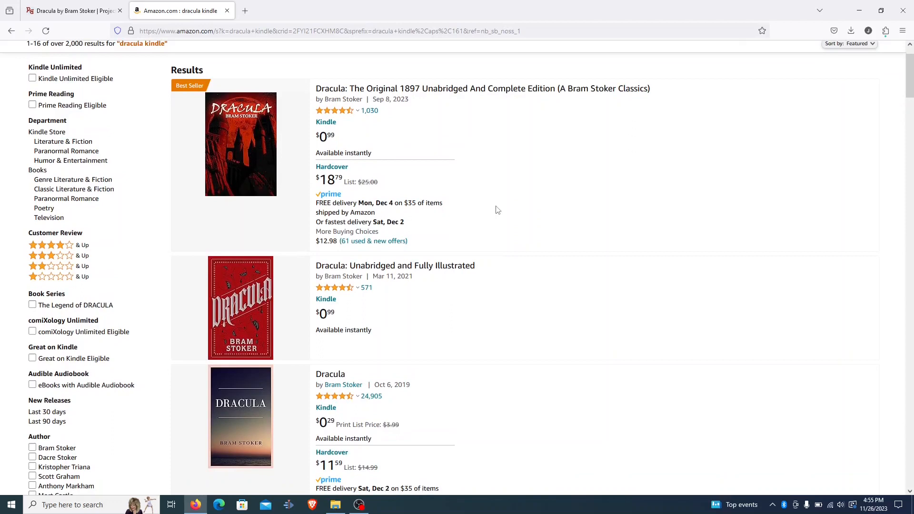
pyautogui.moveTo(524, 238)
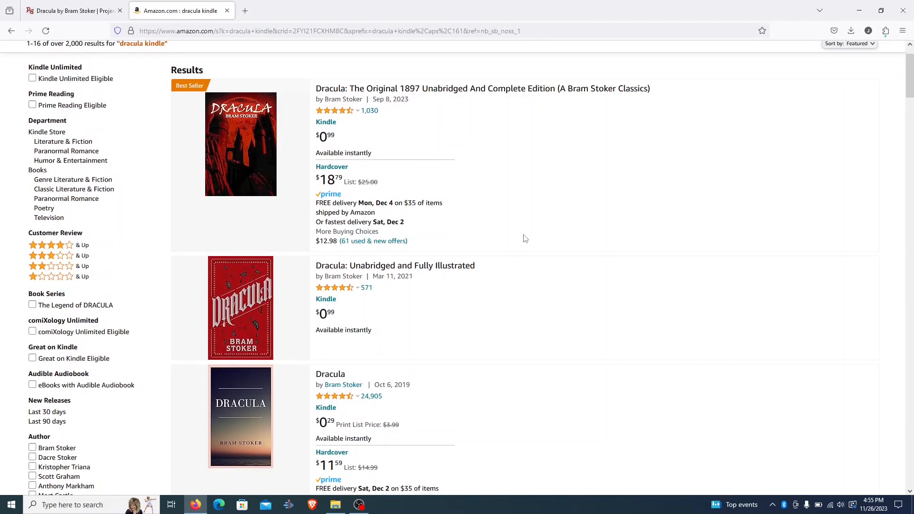